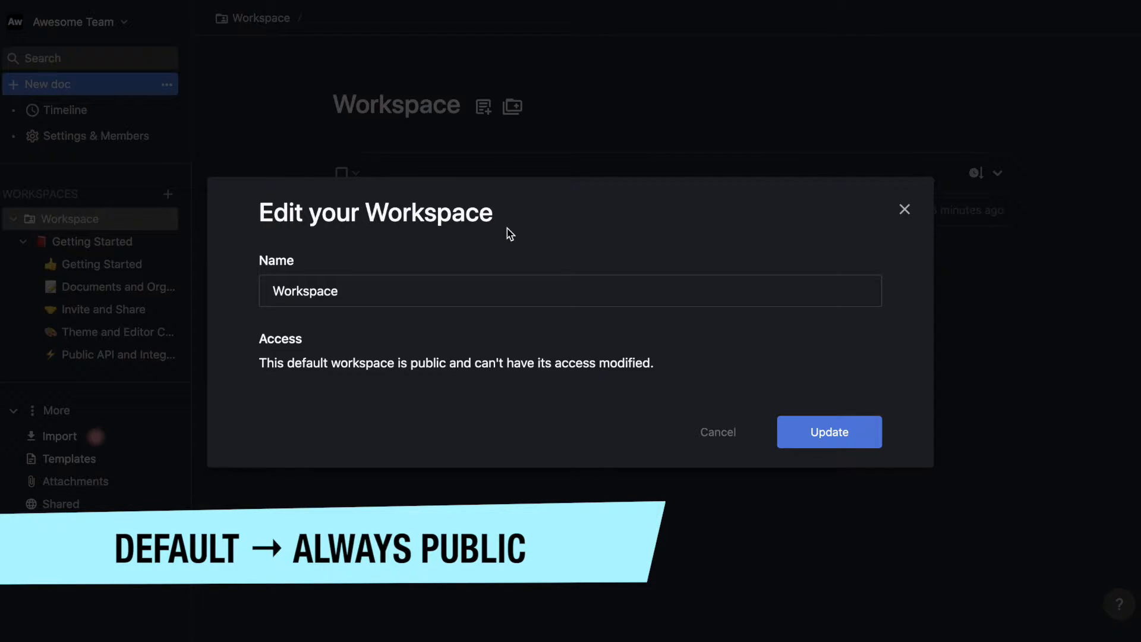
# Cancel the Edit your Workspace dialog for the default Workspace, leaving settings unchanged.
pyautogui.click(717, 431)
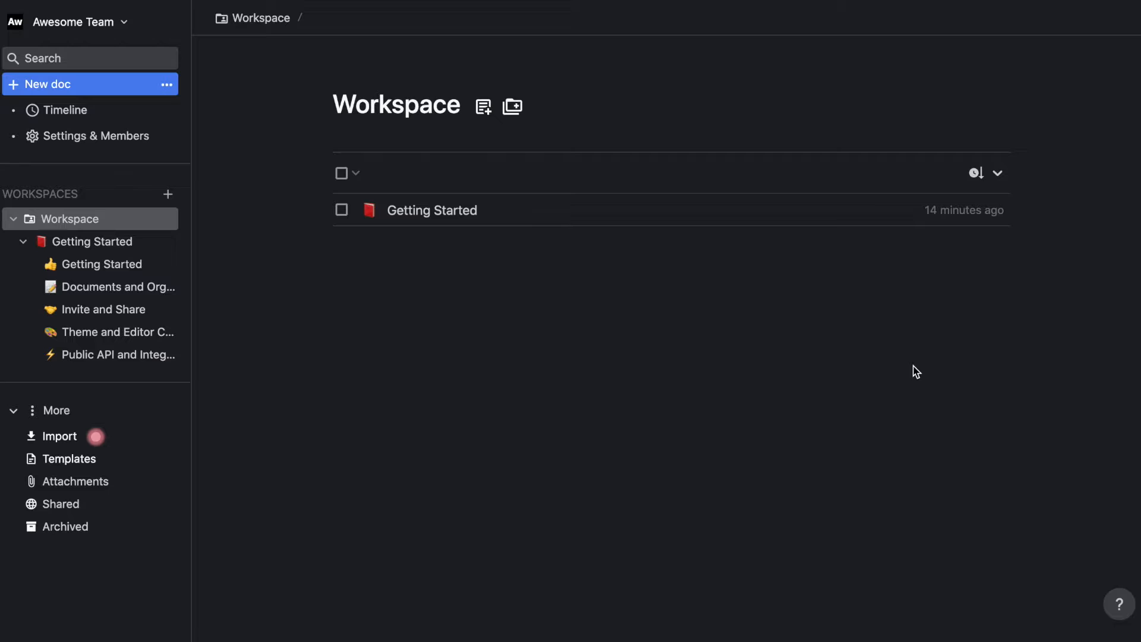
pyautogui.moveTo(184, 199)
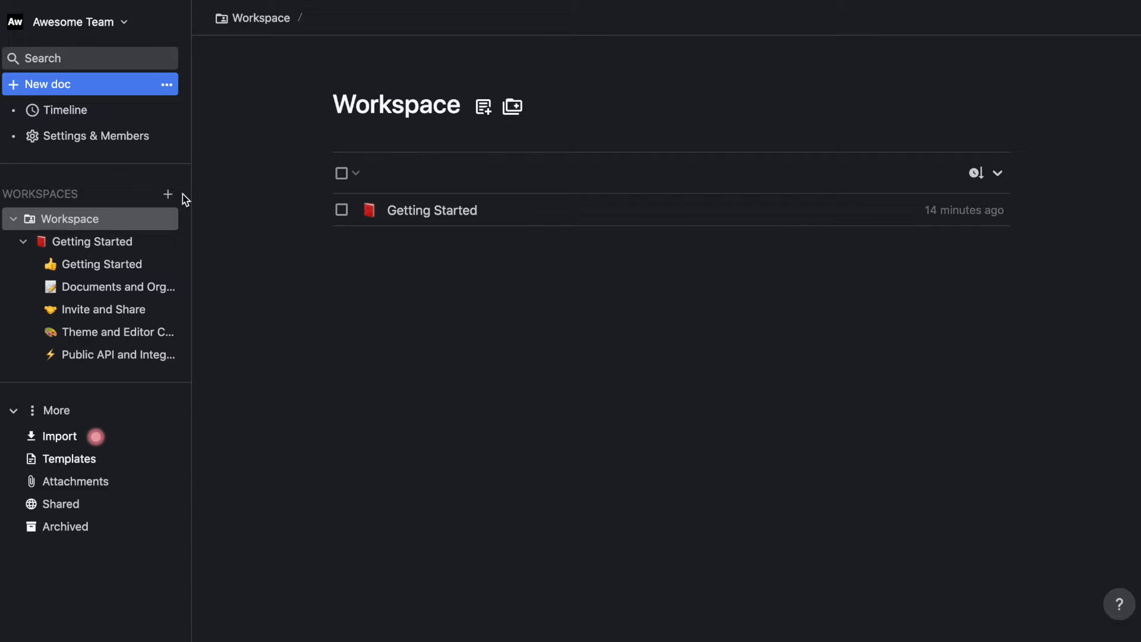
# Create a private 'Secret Project' workspace shared with Awesome Member.
pyautogui.click(168, 195)
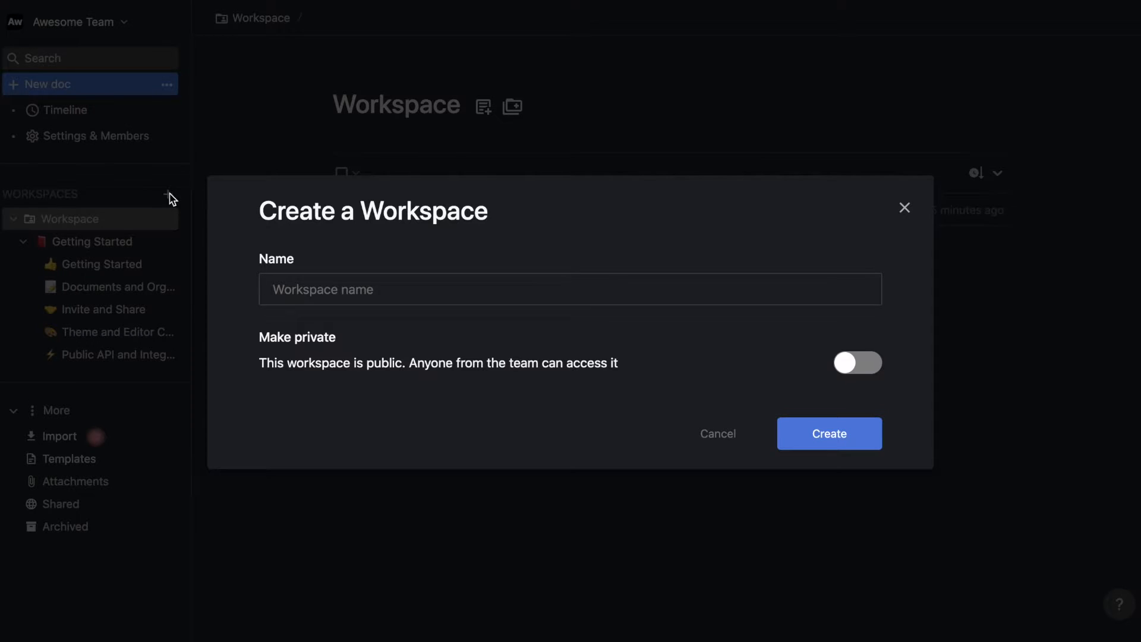
pyautogui.moveTo(462, 208)
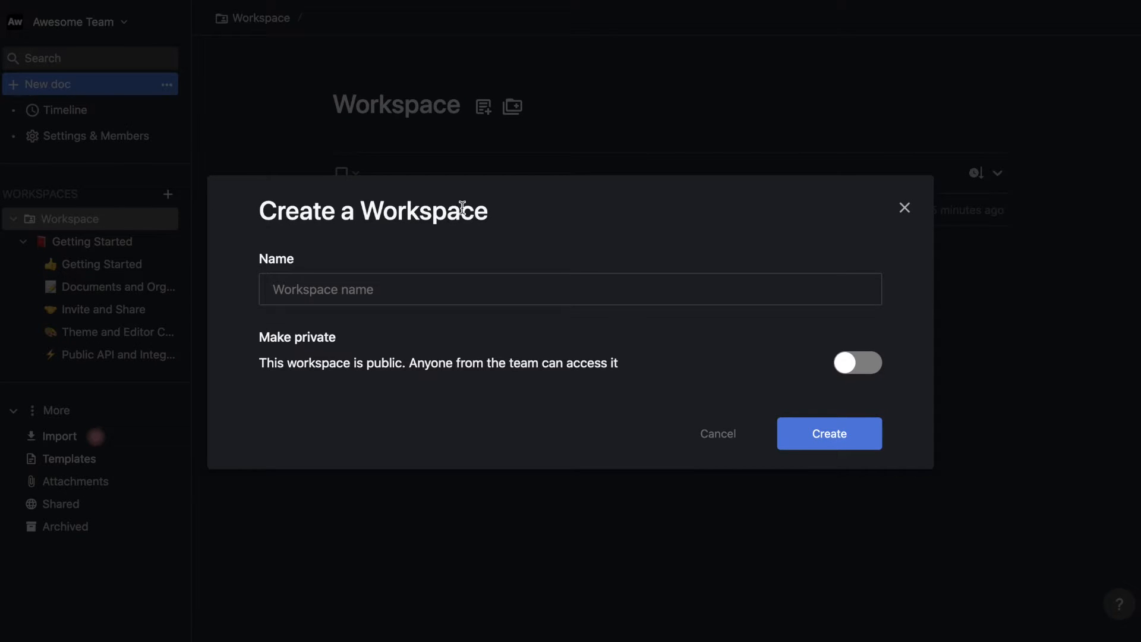
pyautogui.write('Secret Project')
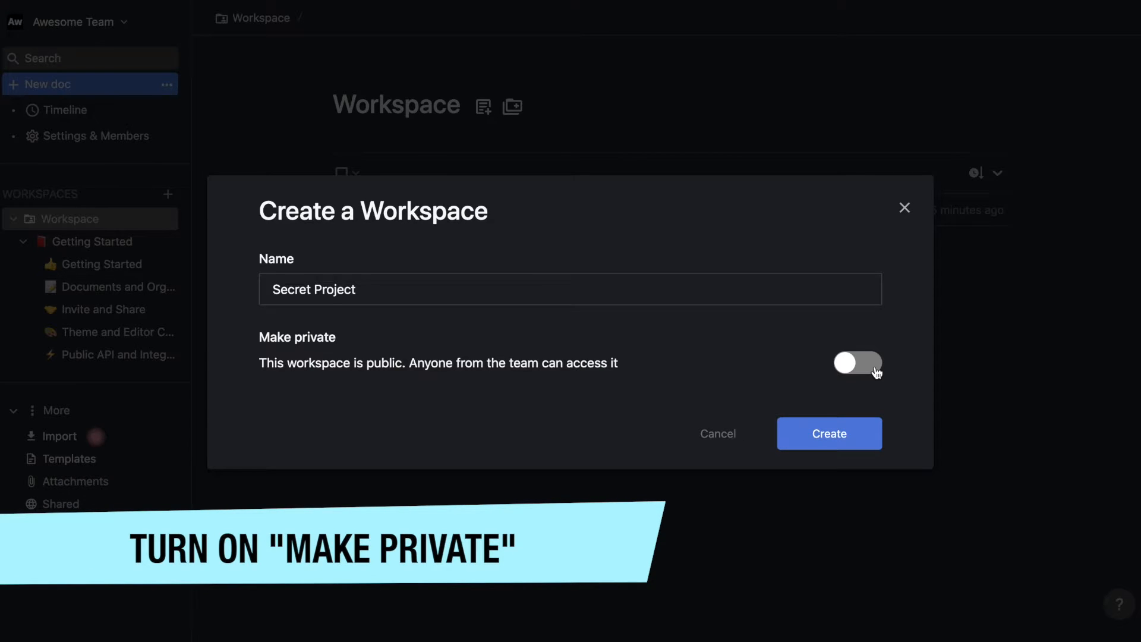
pyautogui.click(858, 363)
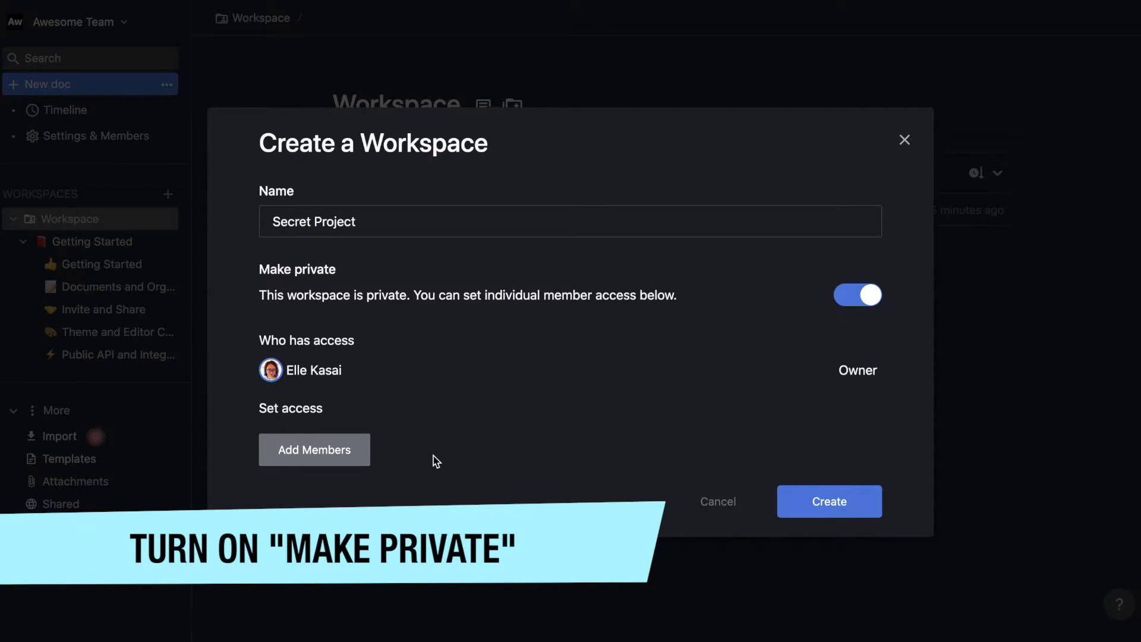
pyautogui.click(314, 449)
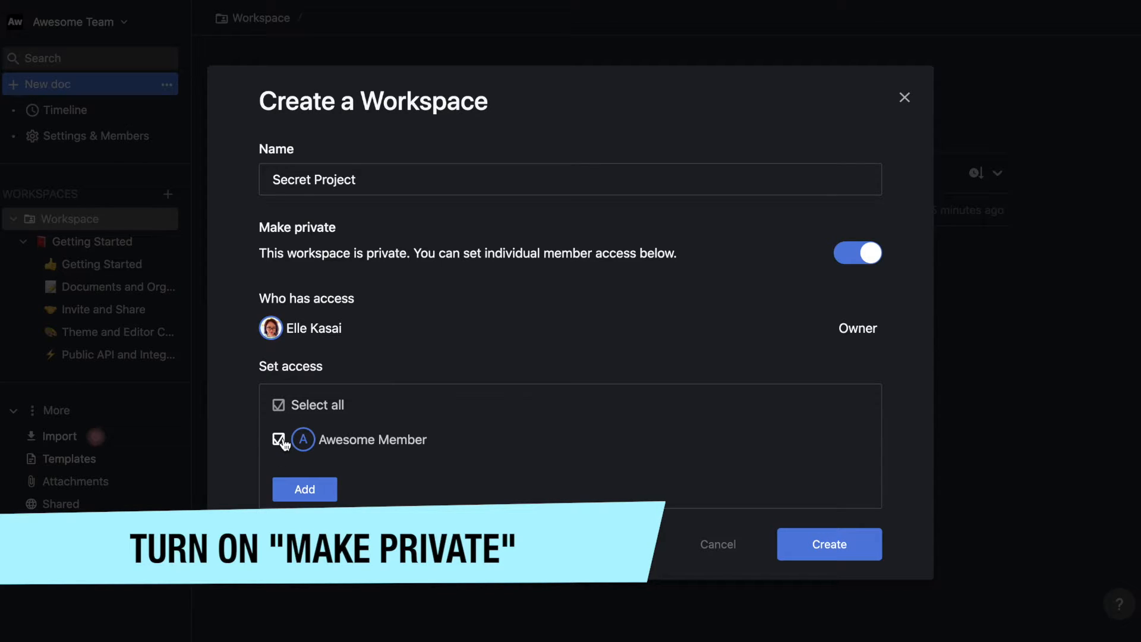
pyautogui.moveTo(304, 488)
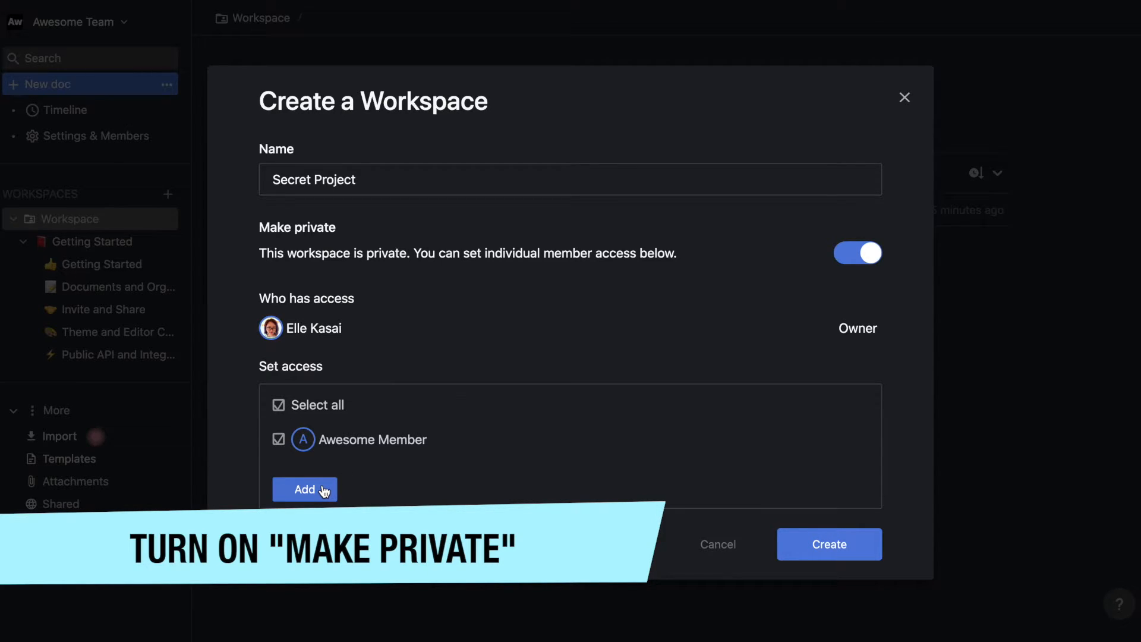
pyautogui.click(305, 489)
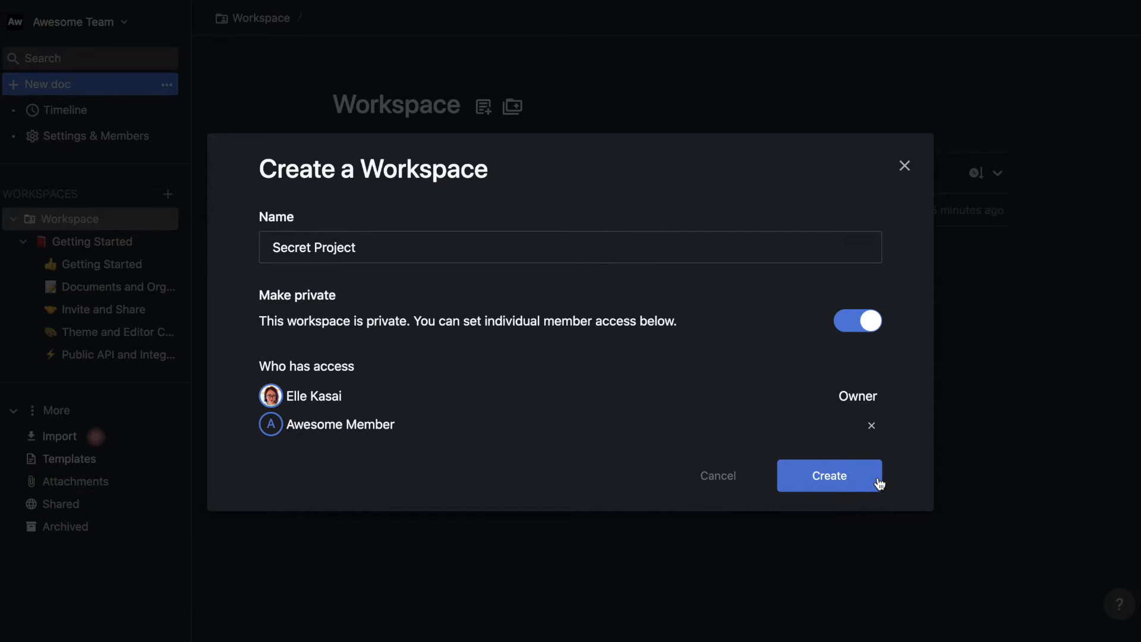
pyautogui.click(828, 475)
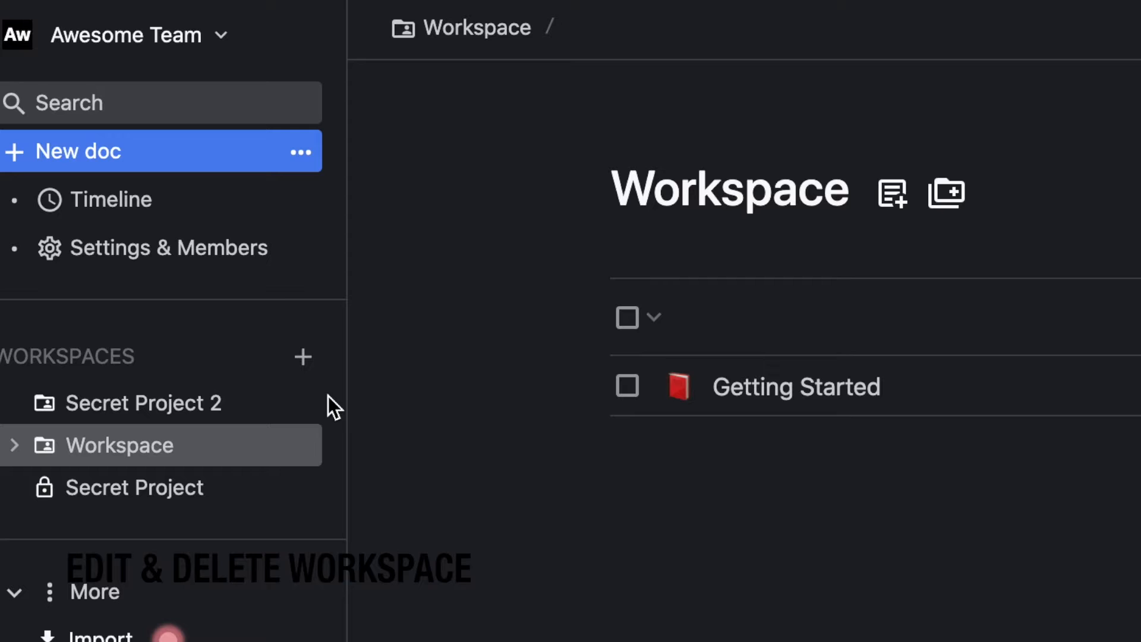
pyautogui.moveTo(302, 404)
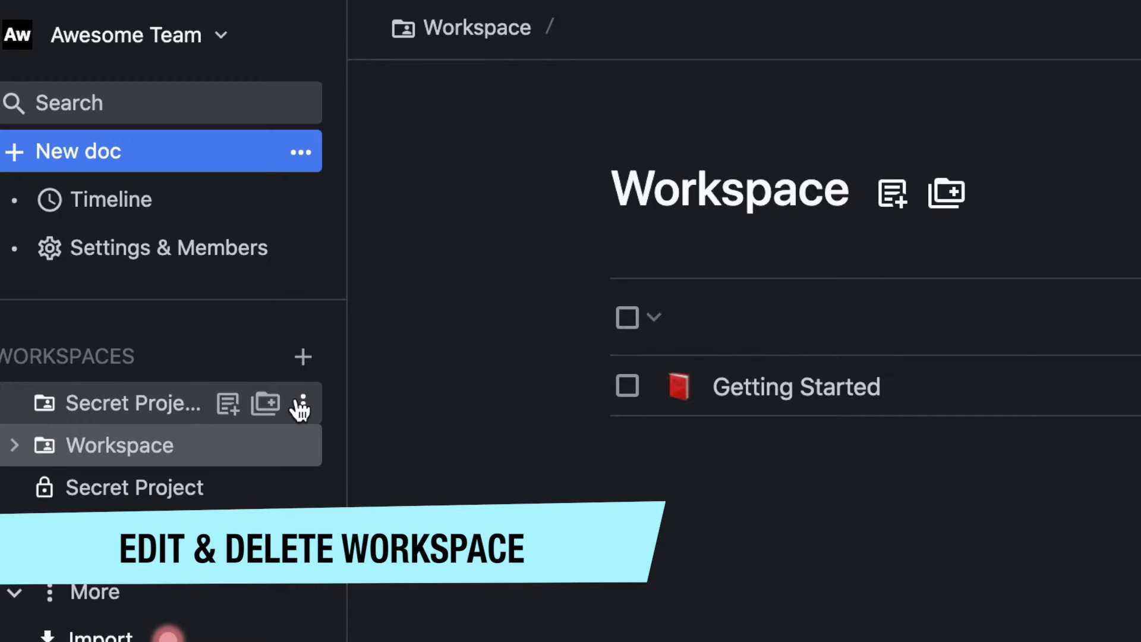
# Edit Secret Project 2's settings to turn on Make private and update.
pyautogui.click(300, 404)
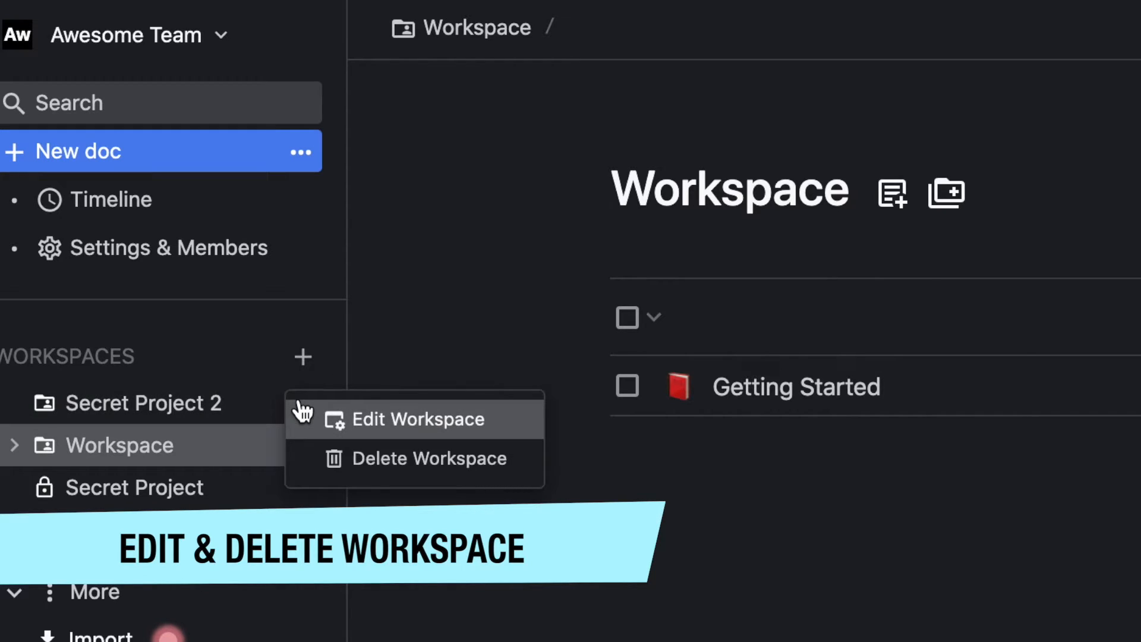
pyautogui.click(418, 419)
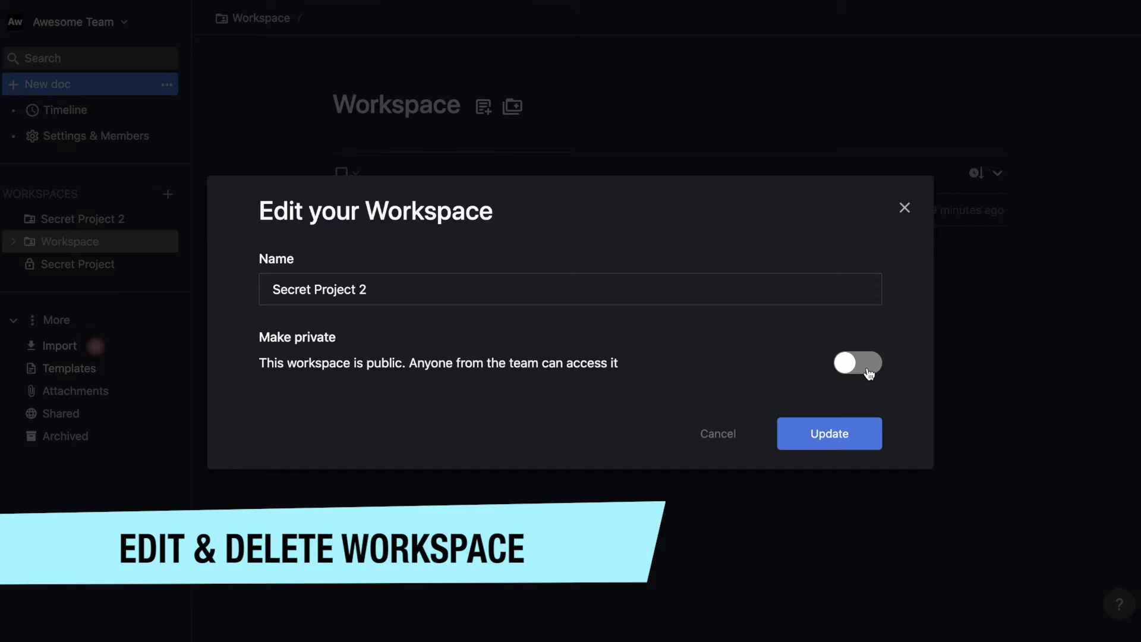
pyautogui.click(857, 363)
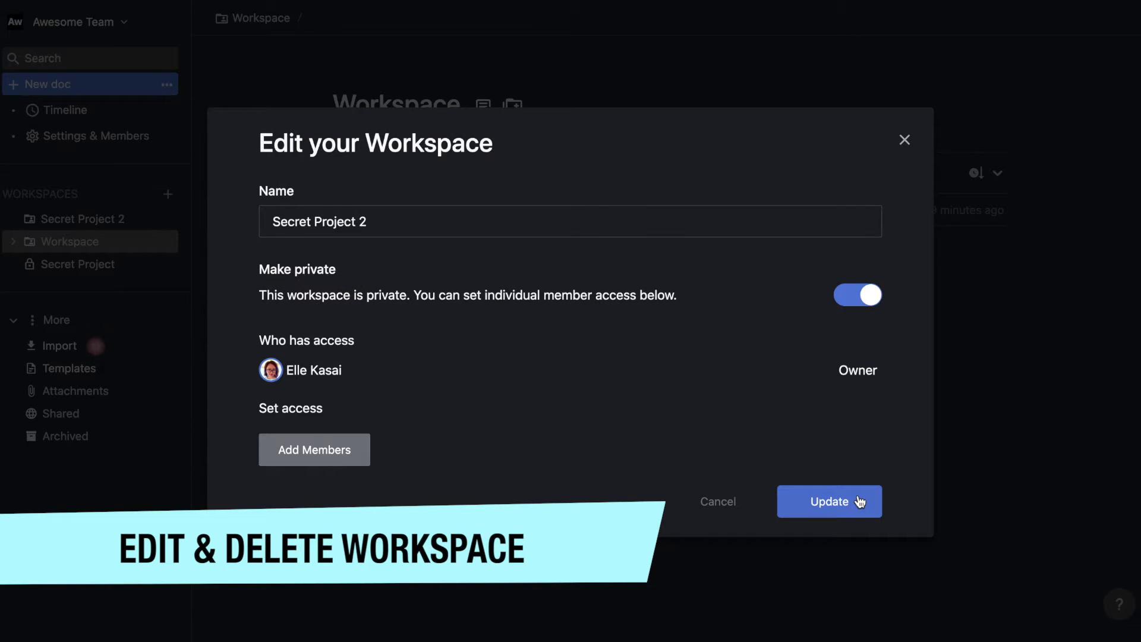
pyautogui.click(828, 502)
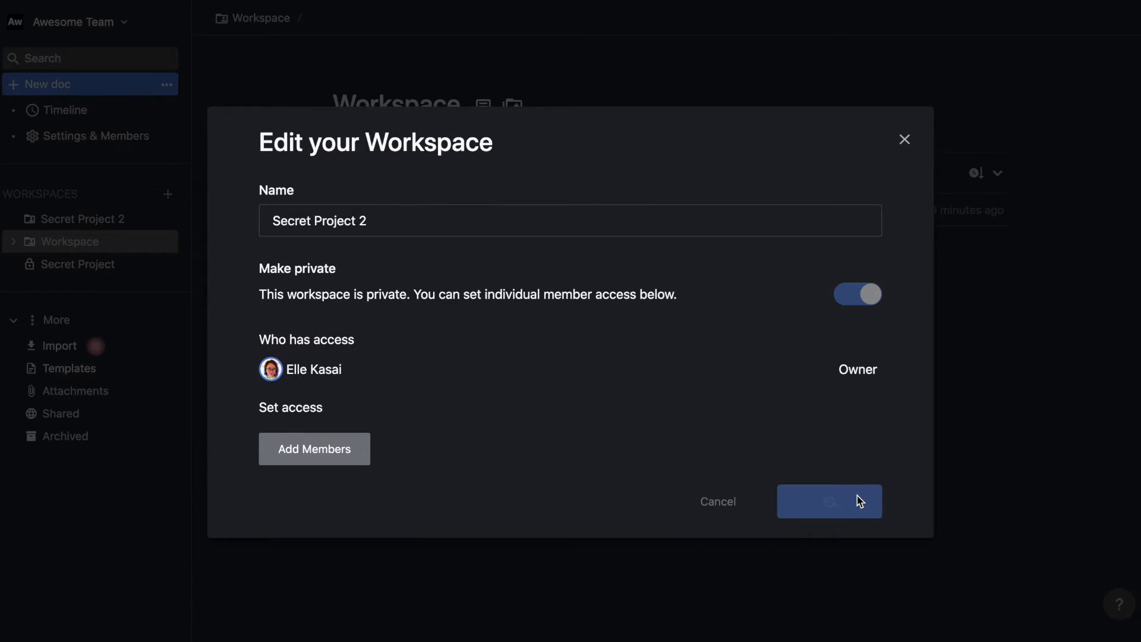
pyautogui.click(830, 501)
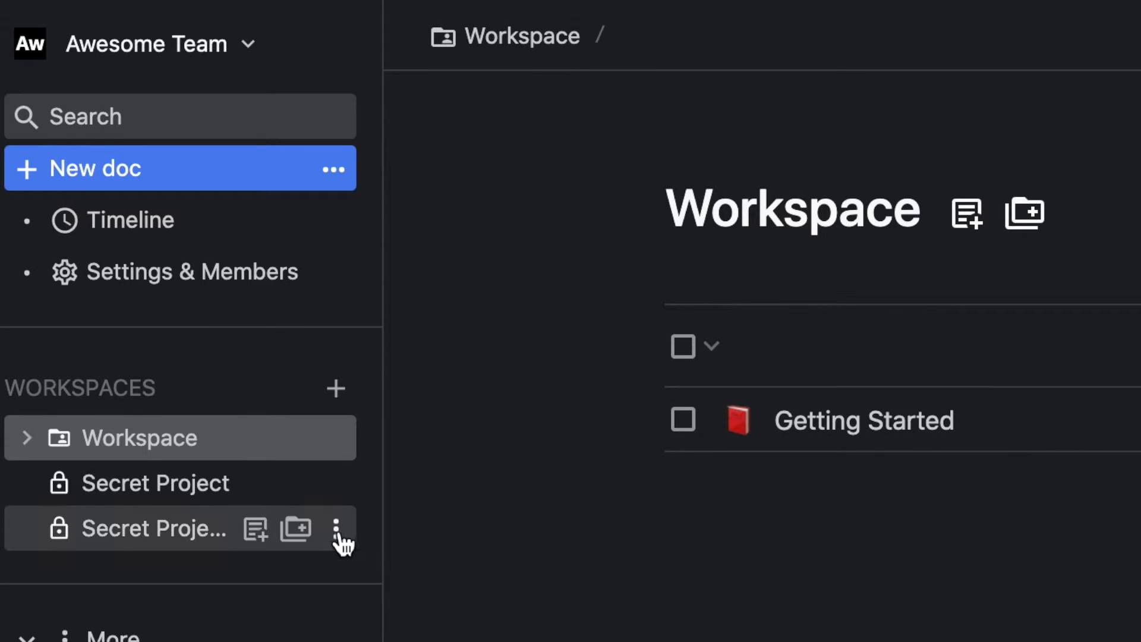
pyautogui.moveTo(337, 538)
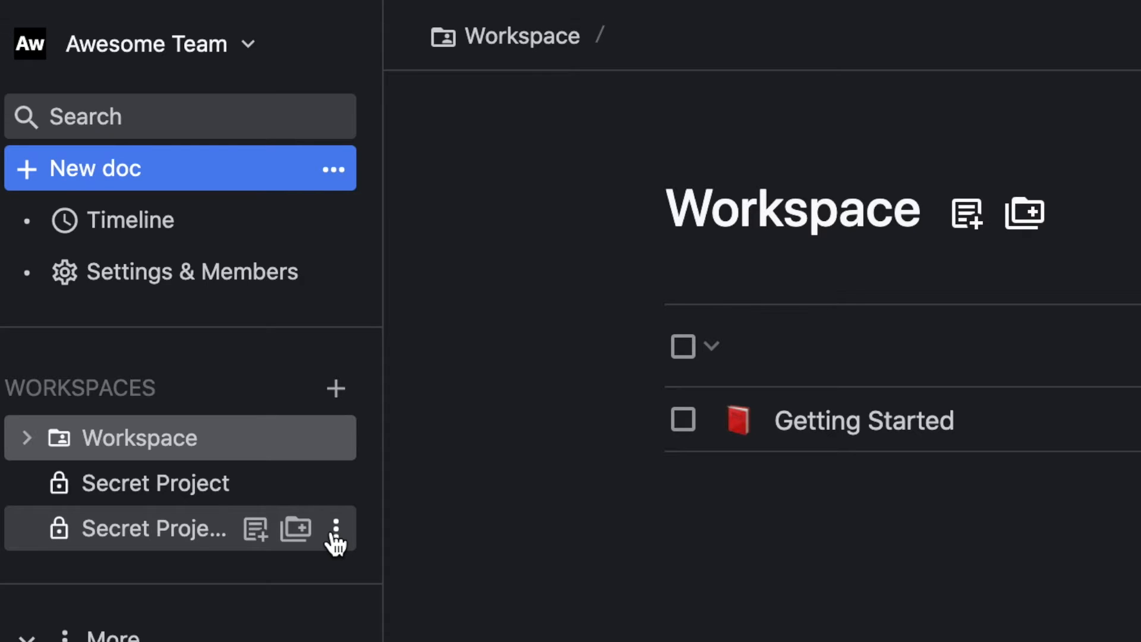
# Choose Delete Workspace from Secret Project 2's options menu.
pyautogui.click(335, 528)
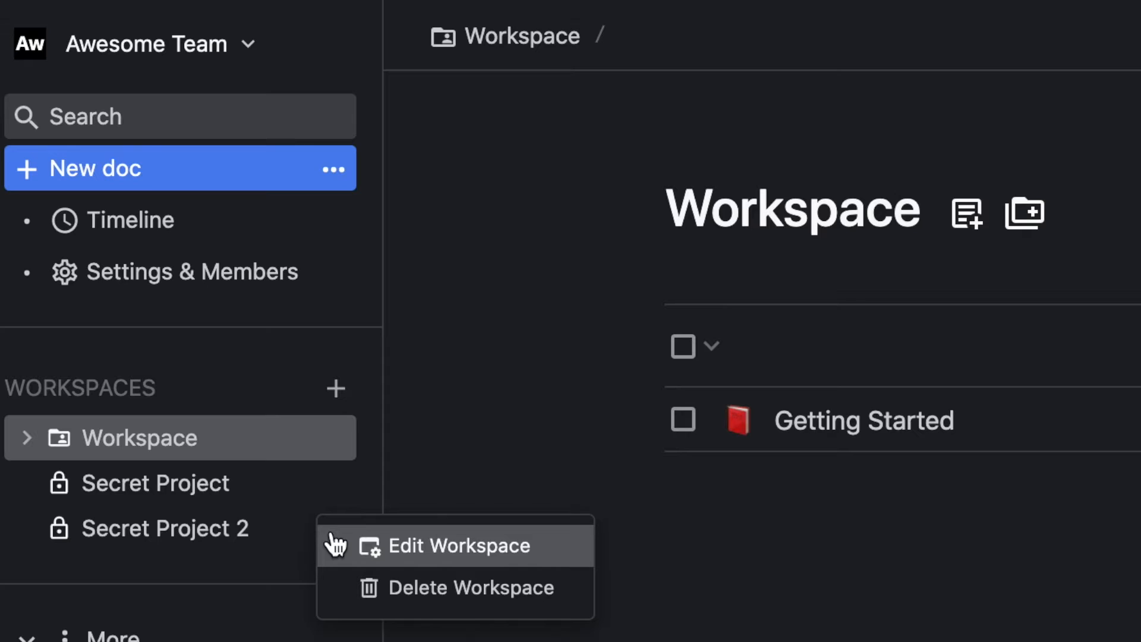
pyautogui.moveTo(414, 588)
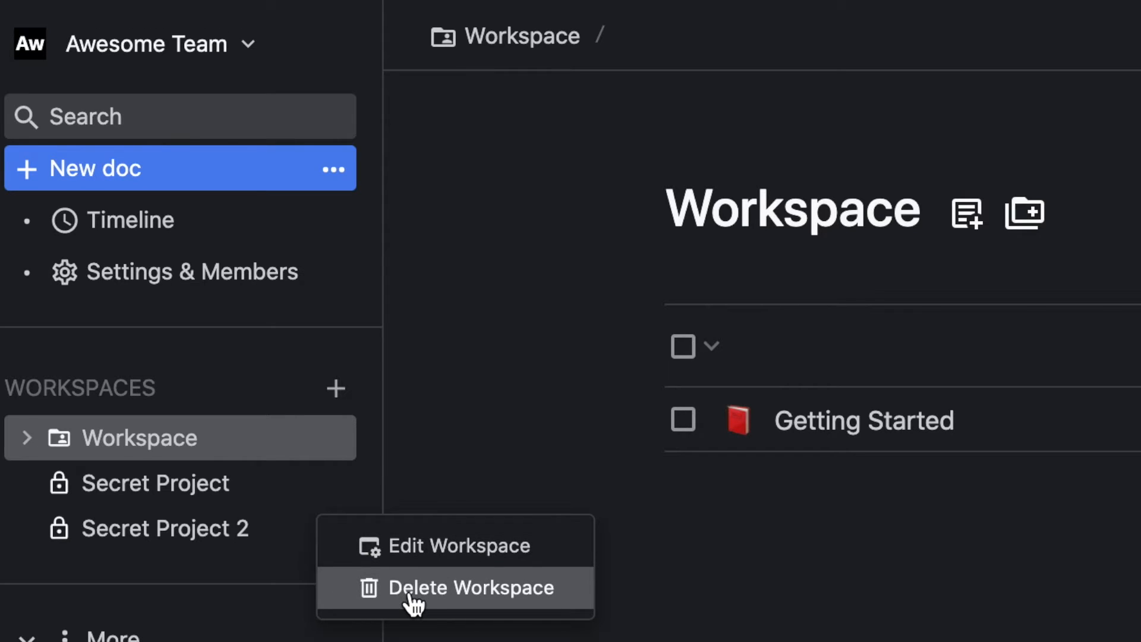
pyautogui.click(454, 587)
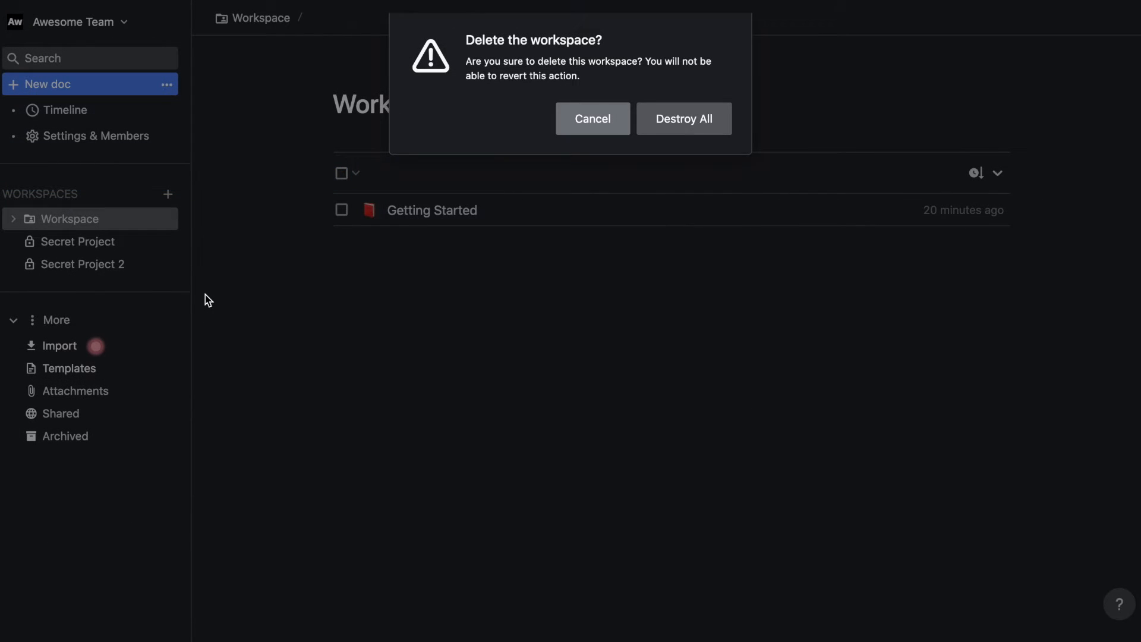